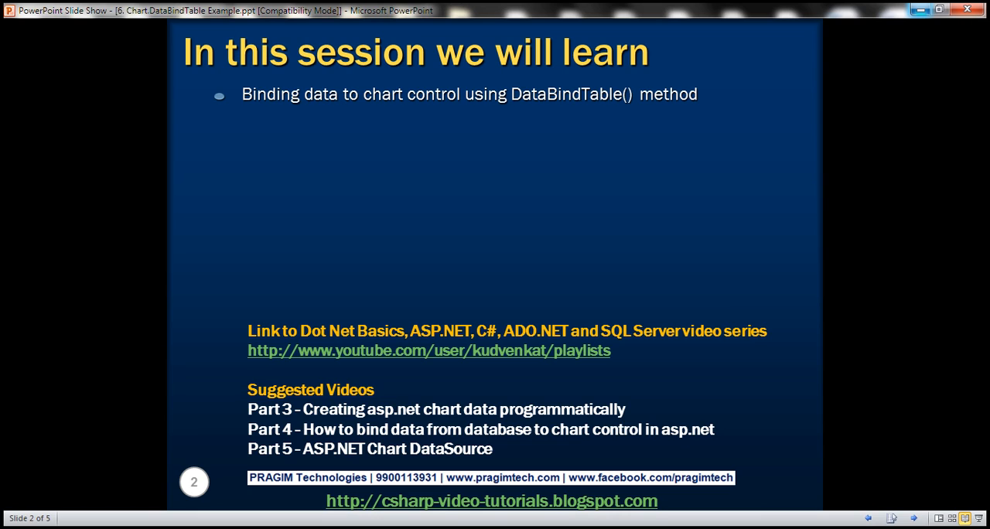
mouse_move(386, 464)
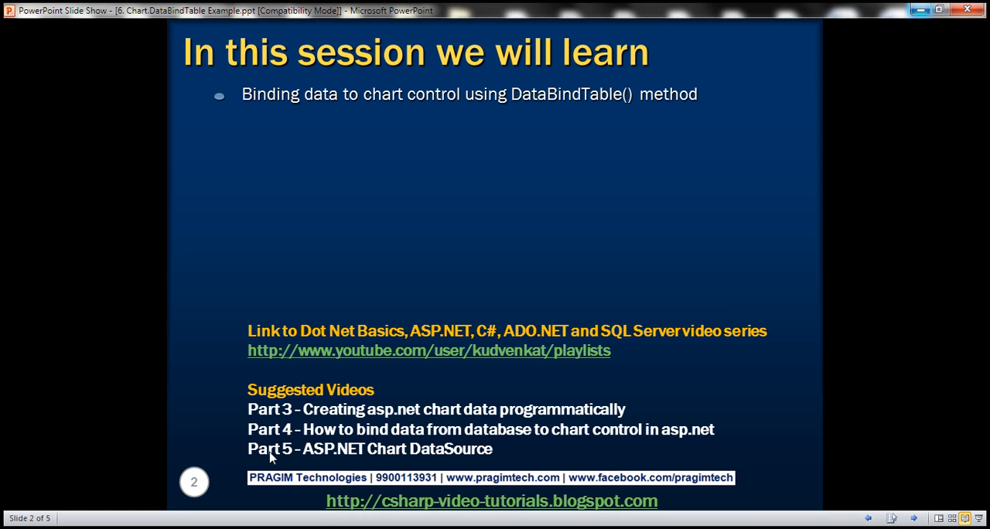
mouse_move(294, 461)
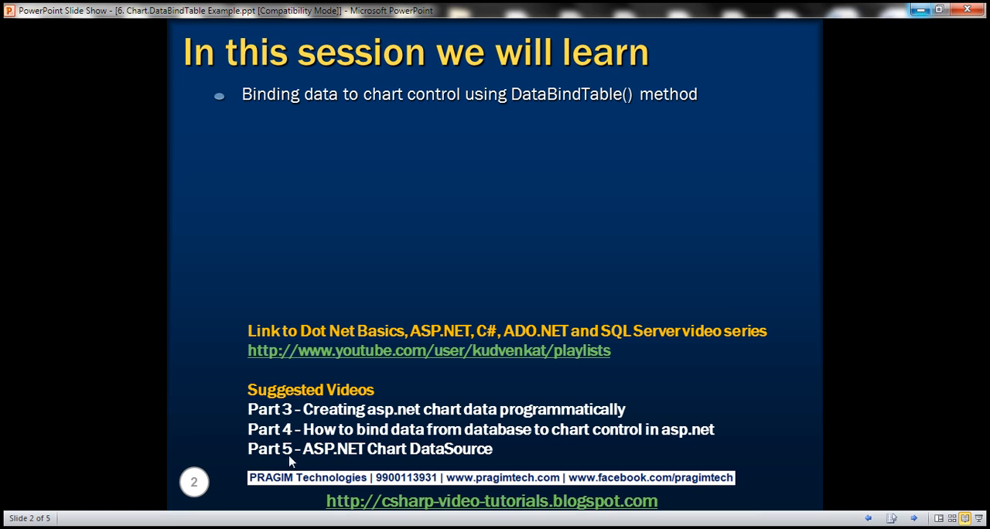
mouse_move(266, 465)
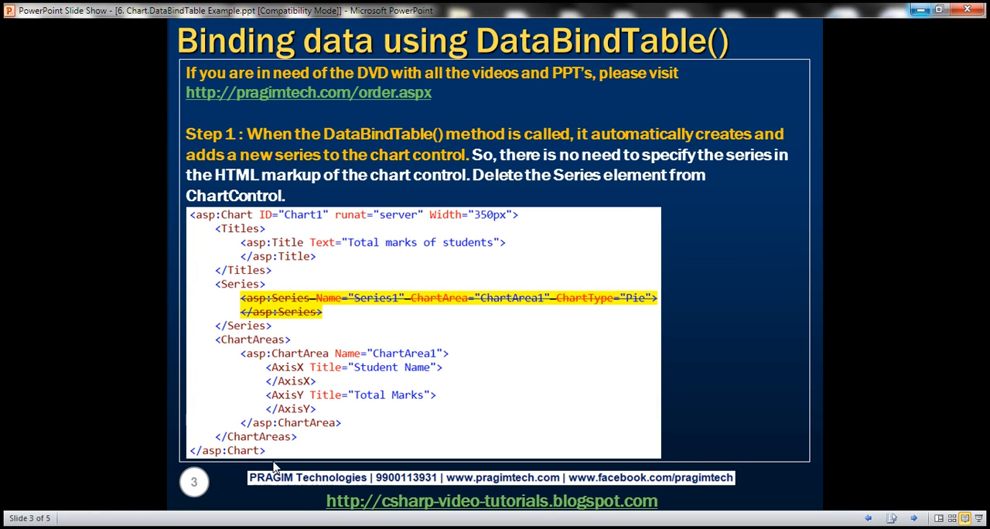
mouse_move(526, 147)
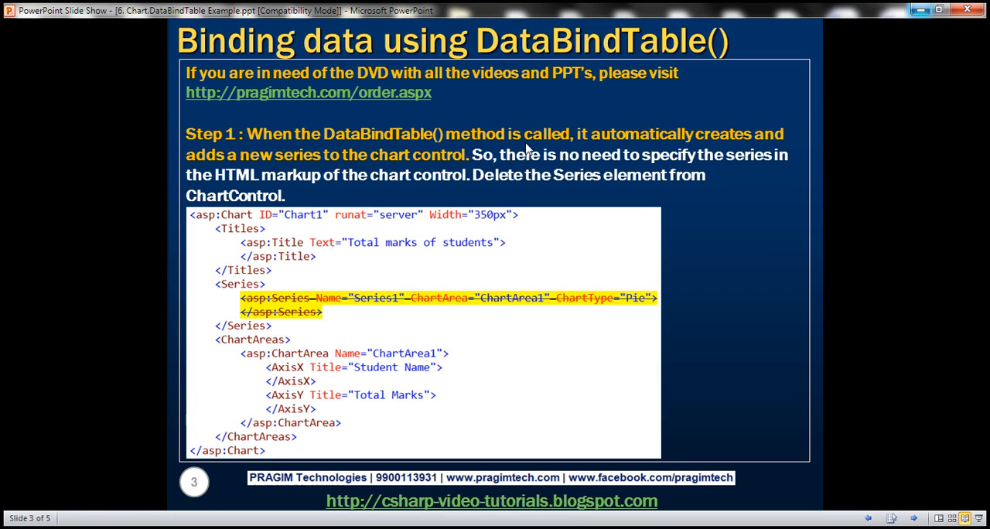
mouse_move(534, 159)
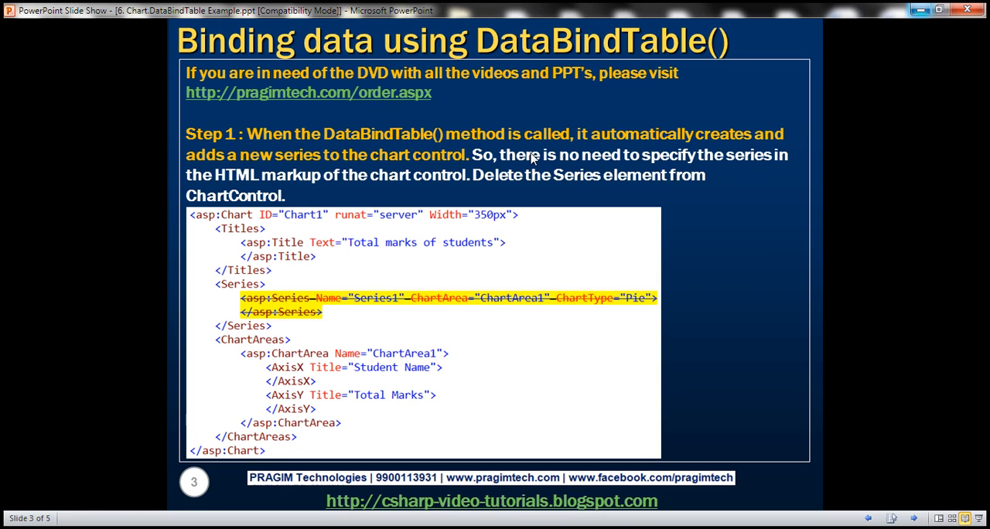
mouse_move(340, 303)
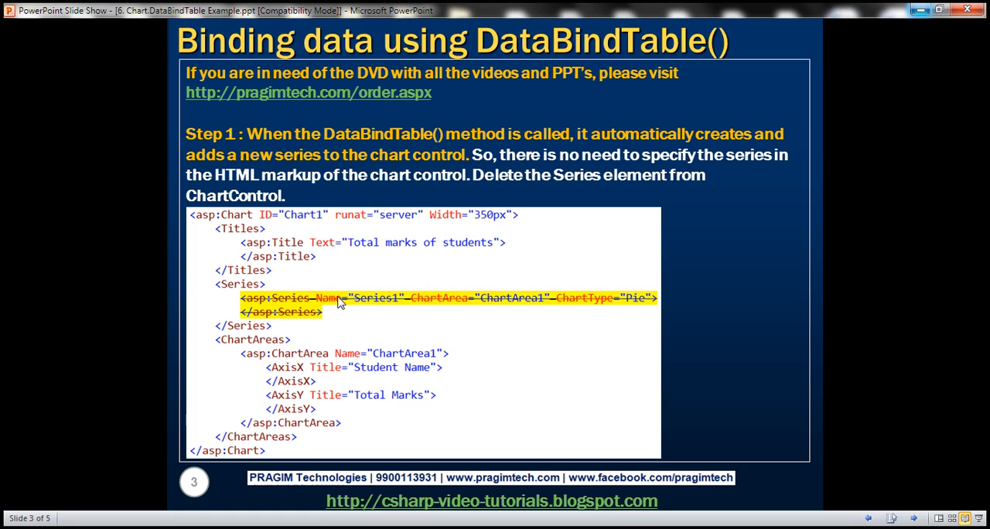
mouse_move(301, 323)
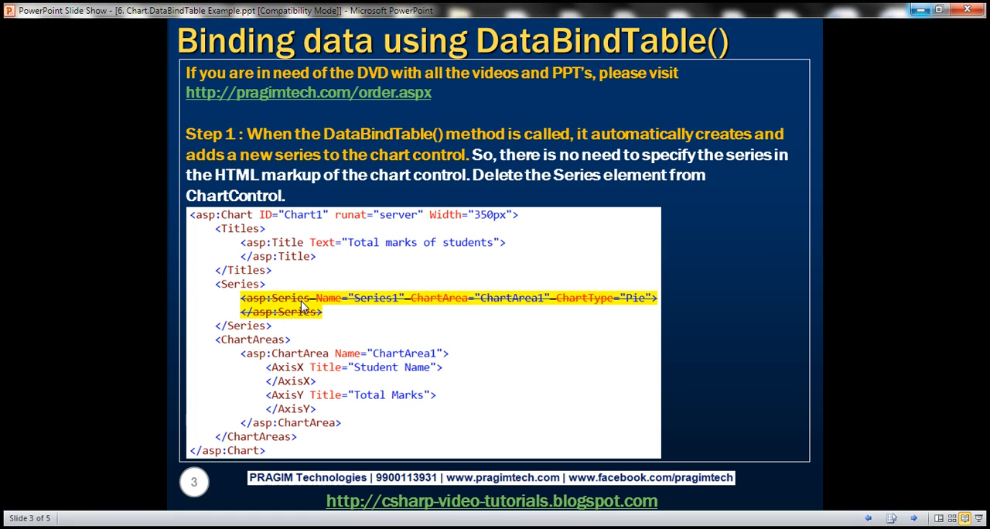
mouse_move(340, 318)
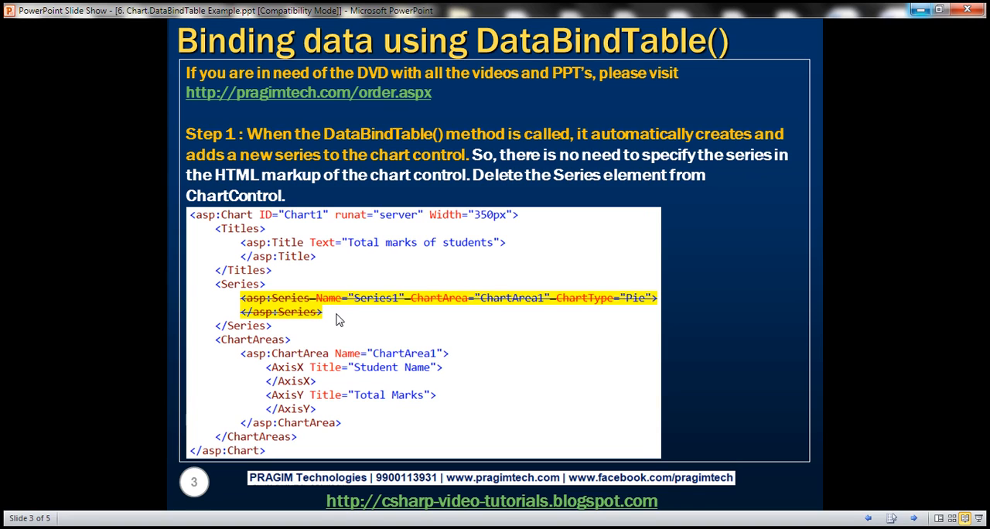
mouse_move(316, 301)
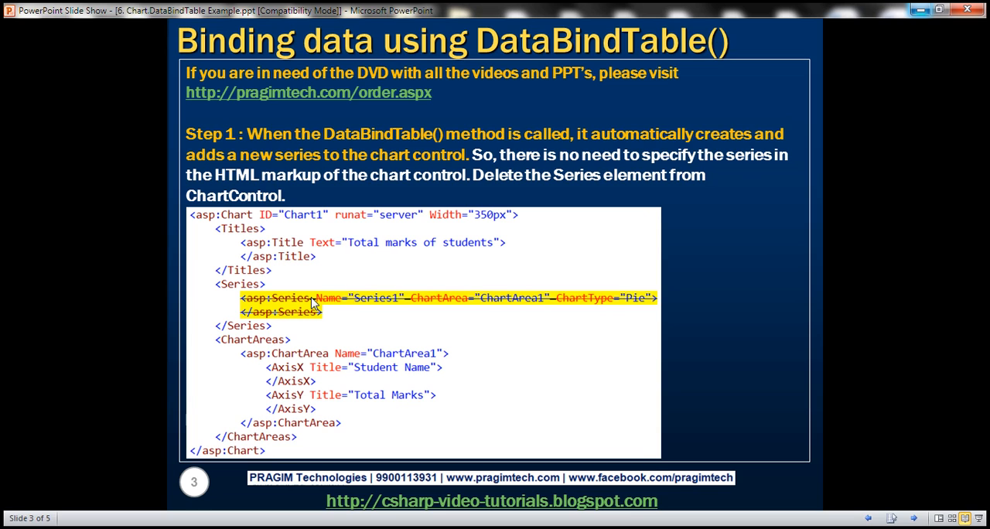
Leave the slideshow and return to the WebForm1.aspx chart markup in Visual Studio
key("alt+tab")
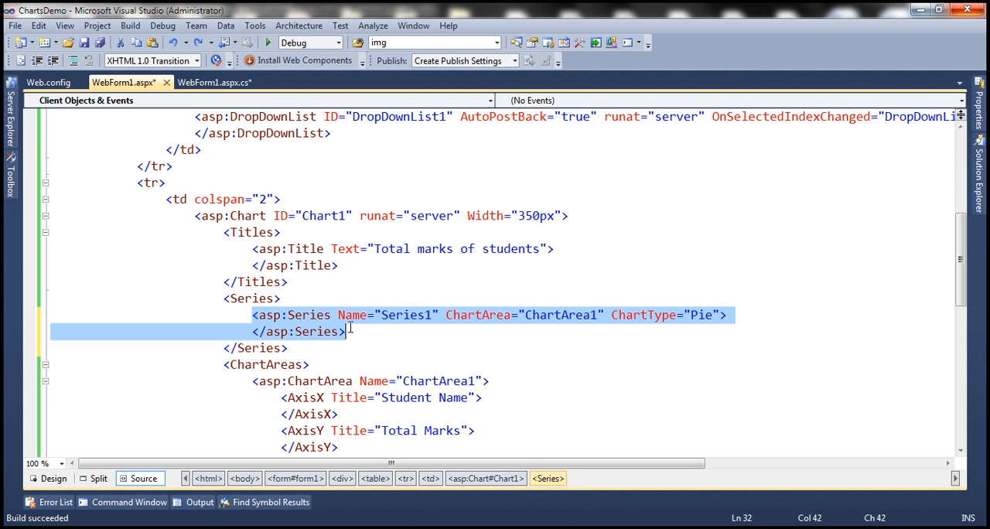
Delete the Series1 pie series from the chart markup and head to the page's code-behind
key("Delete")
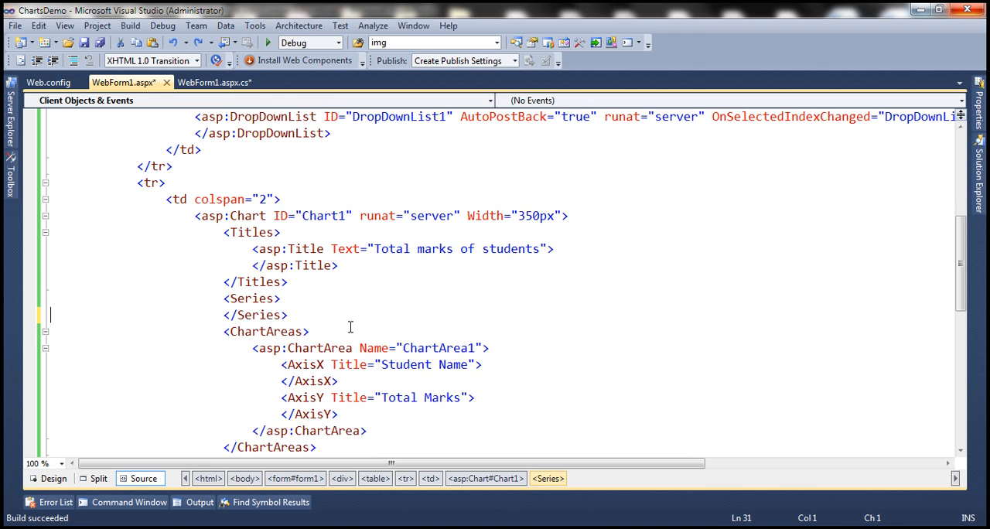
right_click(349, 328)
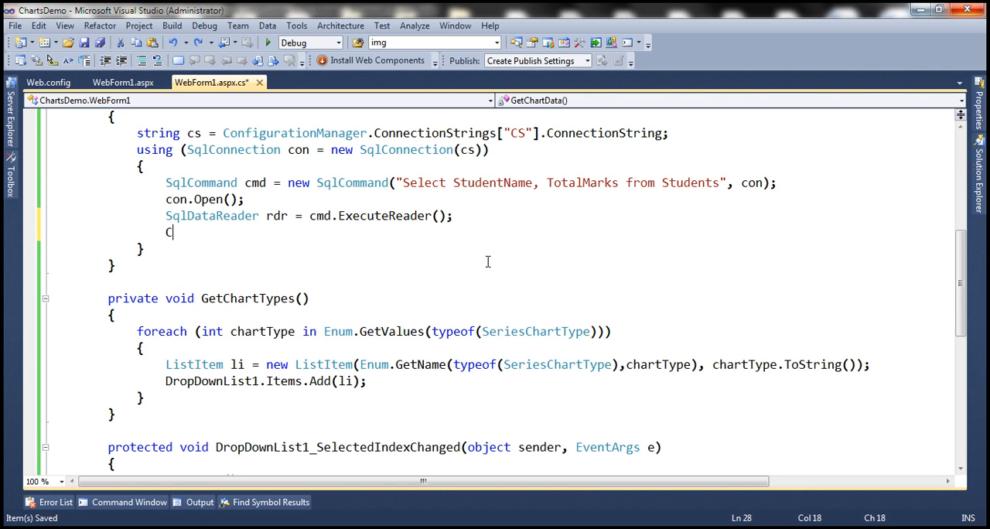
After ExecuteReader, add Chart1.DataBindTable(rdr, "StudentName"); to bind the chart to the reader
type("hart1.")
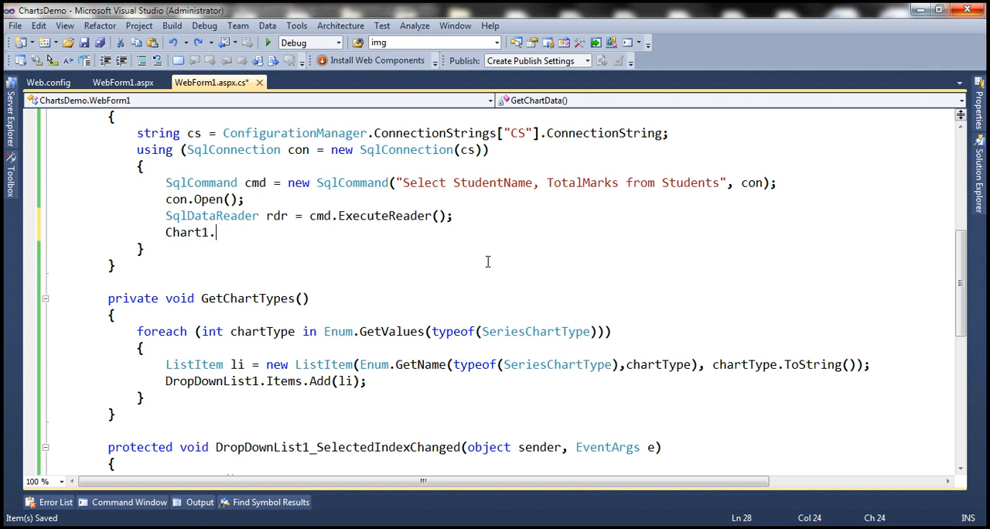
type("DataBindTable(")
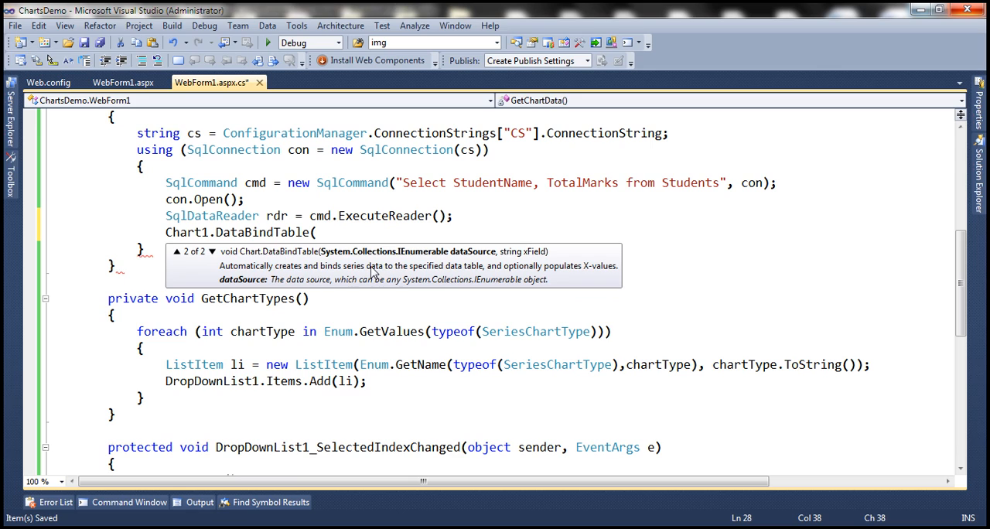
mouse_move(467, 276)
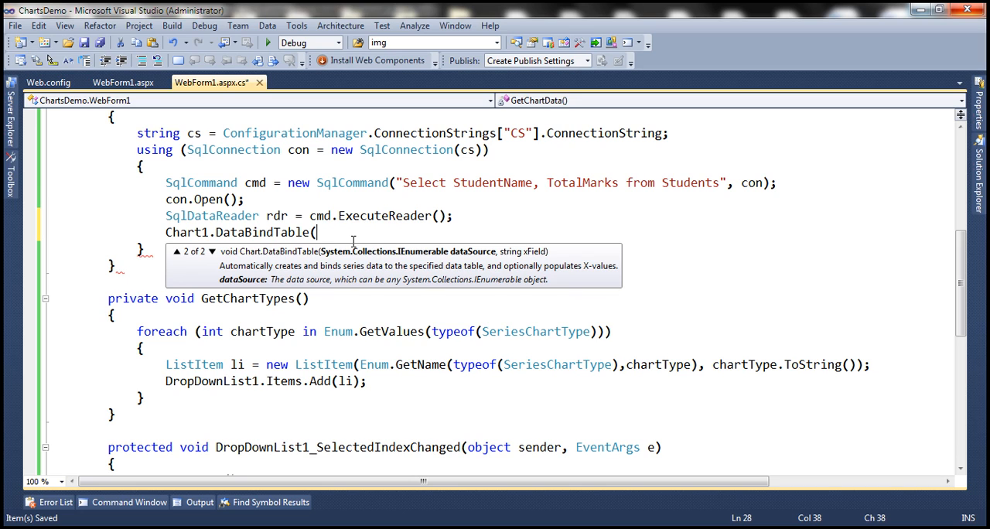
type("rx")
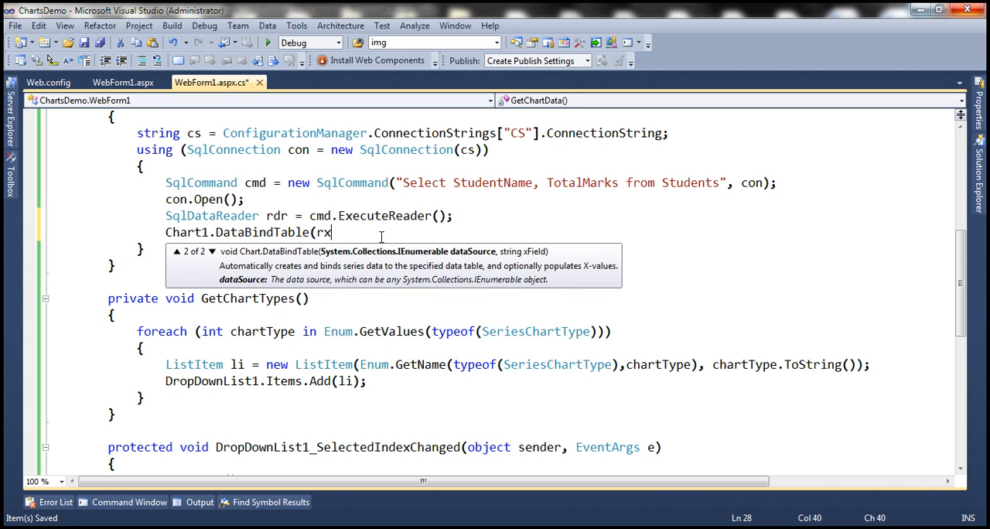
type("r,")
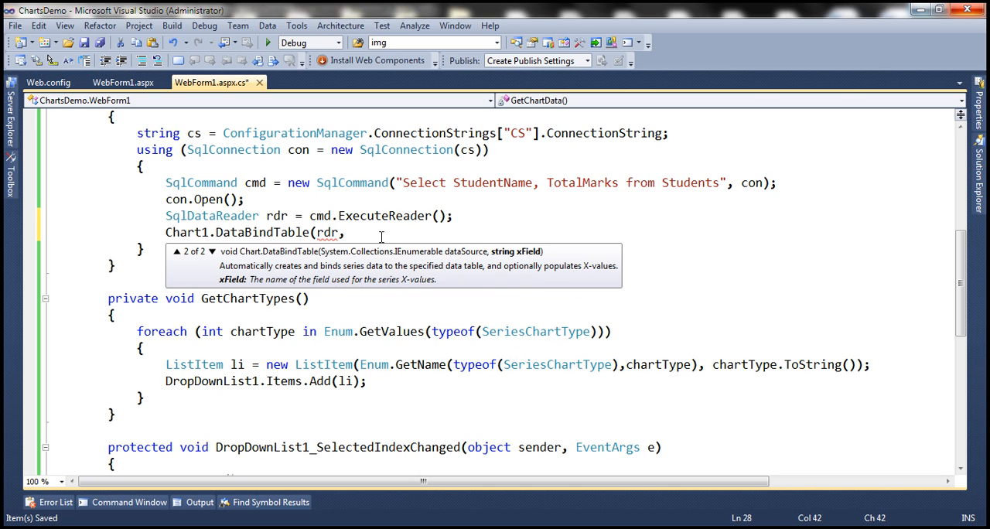
type("\" \"")
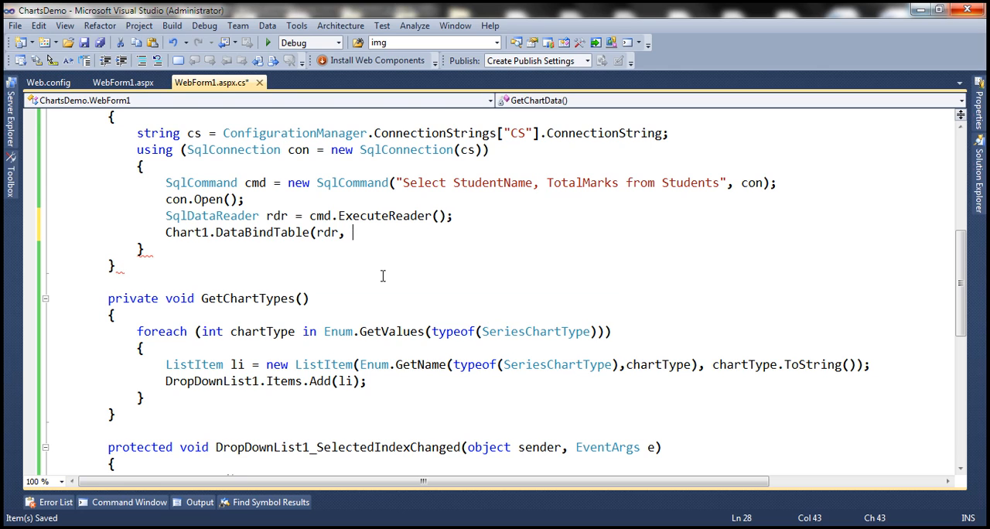
type("\"StudentName\");")
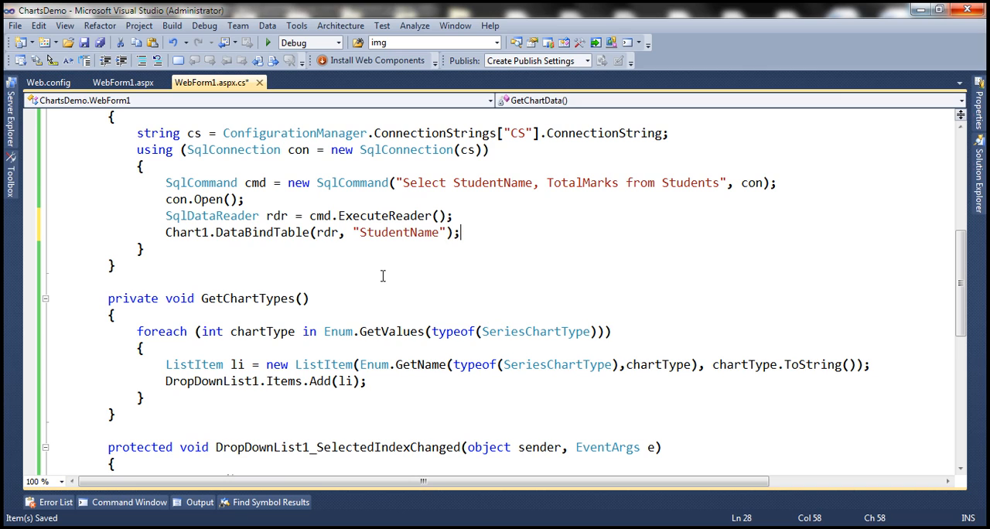
mouse_move(481, 175)
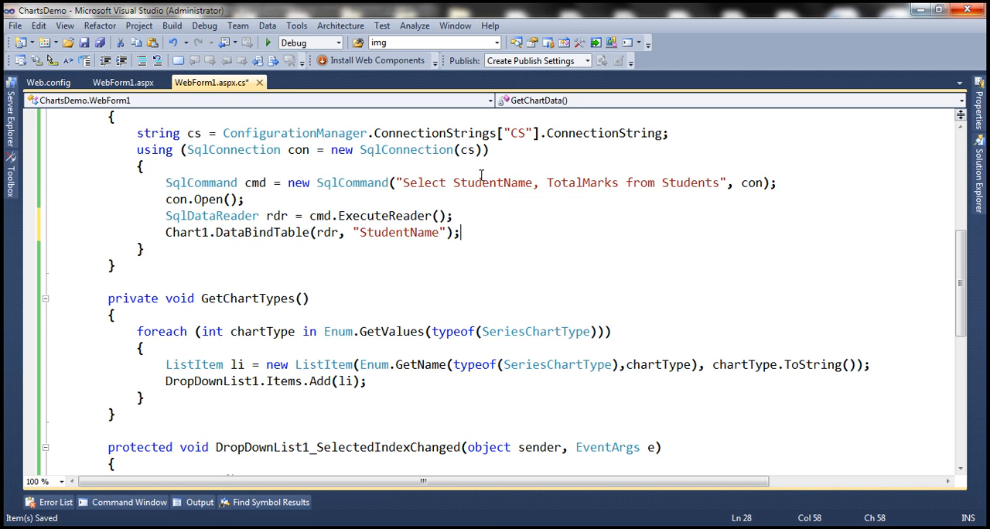
mouse_move(411, 232)
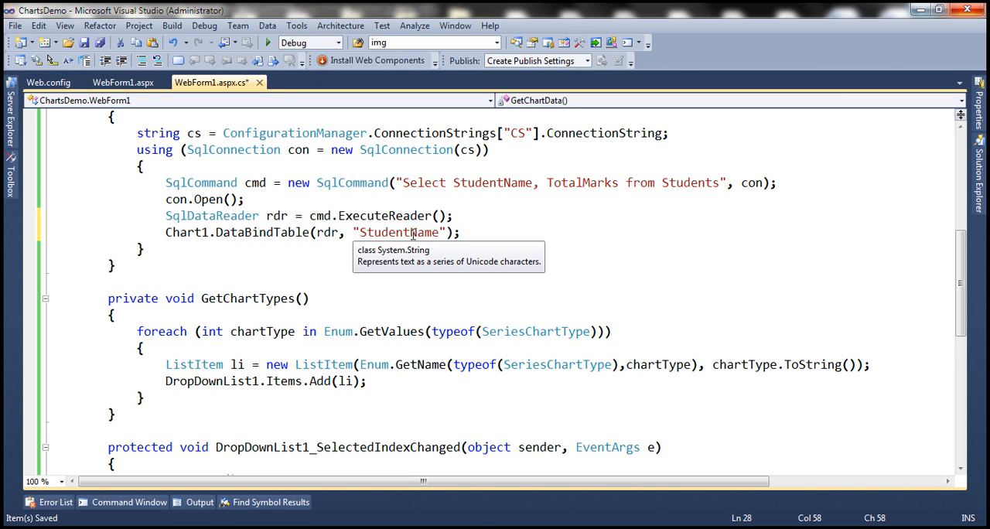
mouse_move(393, 232)
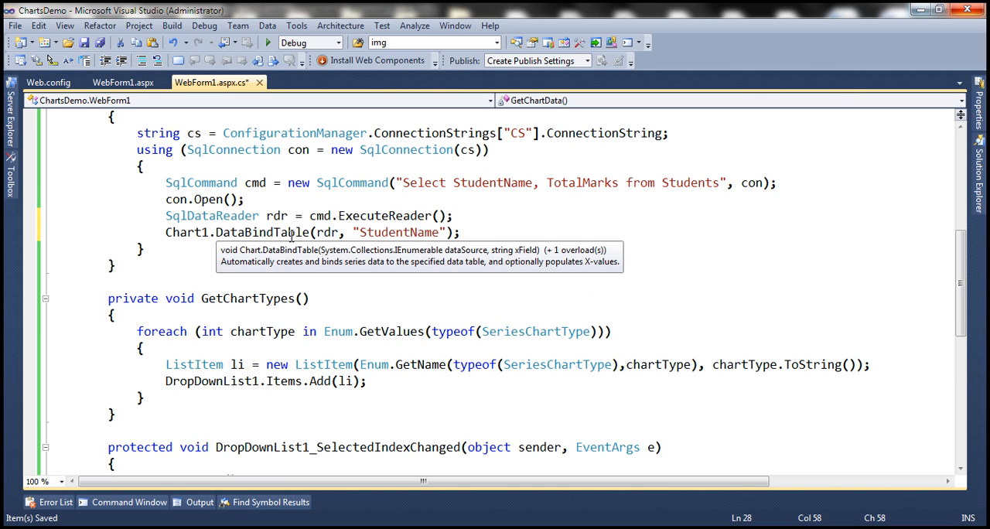
mouse_move(532, 198)
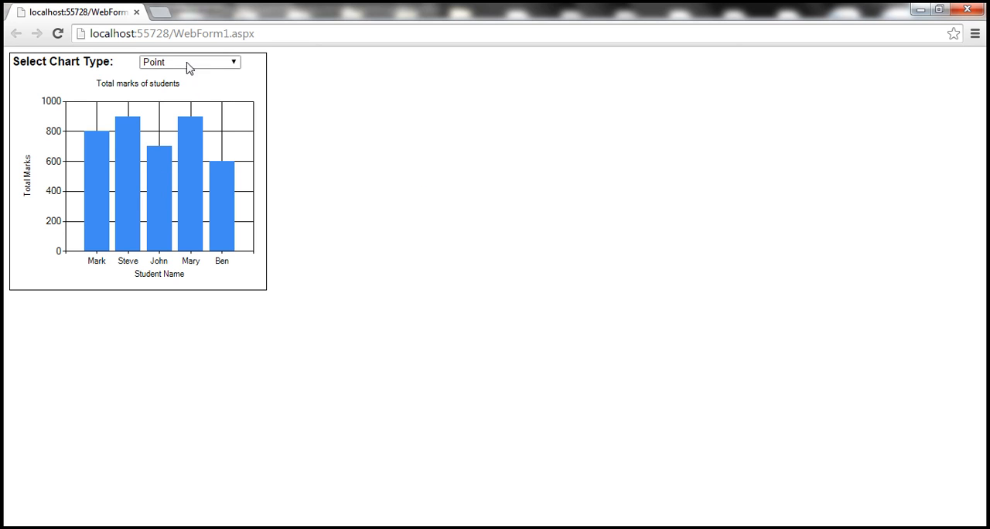
Expand the Select Chart Type dropdown on the running page and pick a chart type
left_click(185, 62)
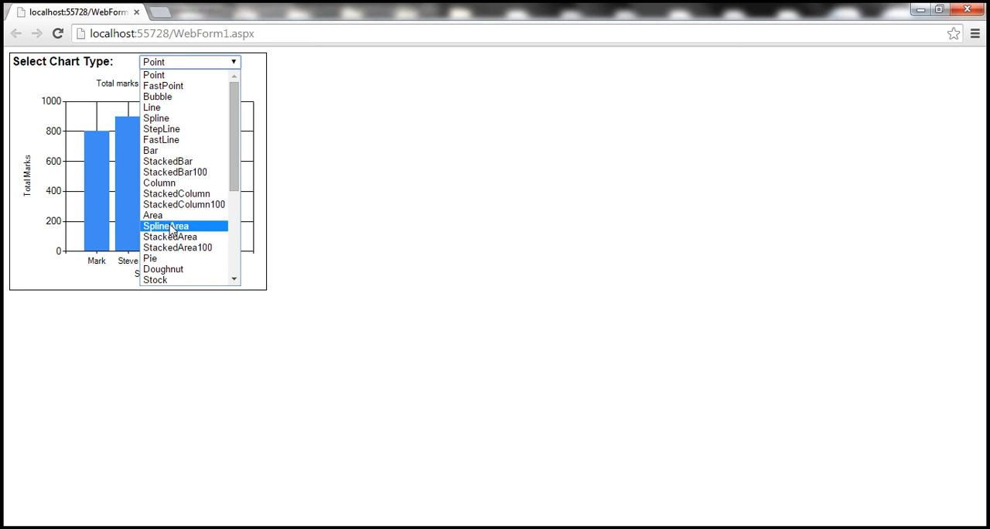
left_click(166, 226)
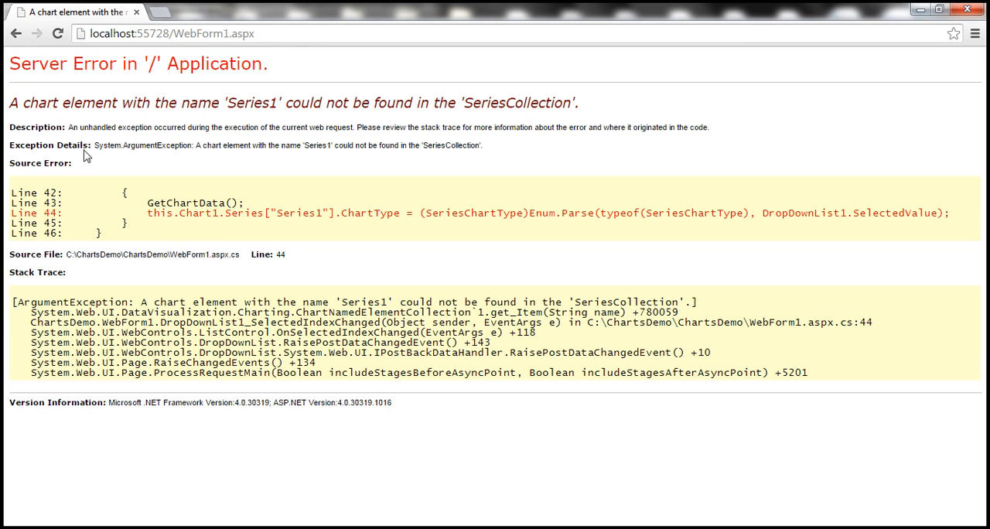
mouse_move(52, 121)
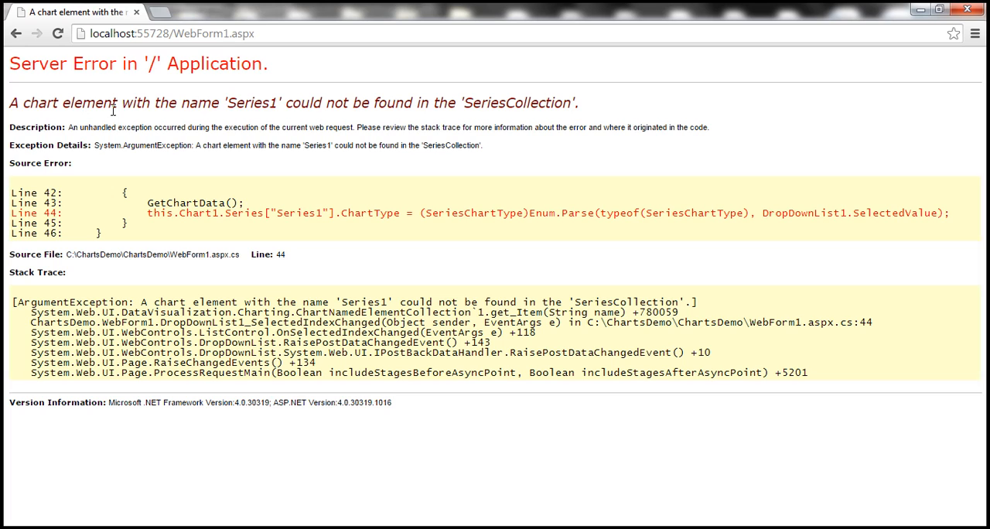
mouse_move(235, 100)
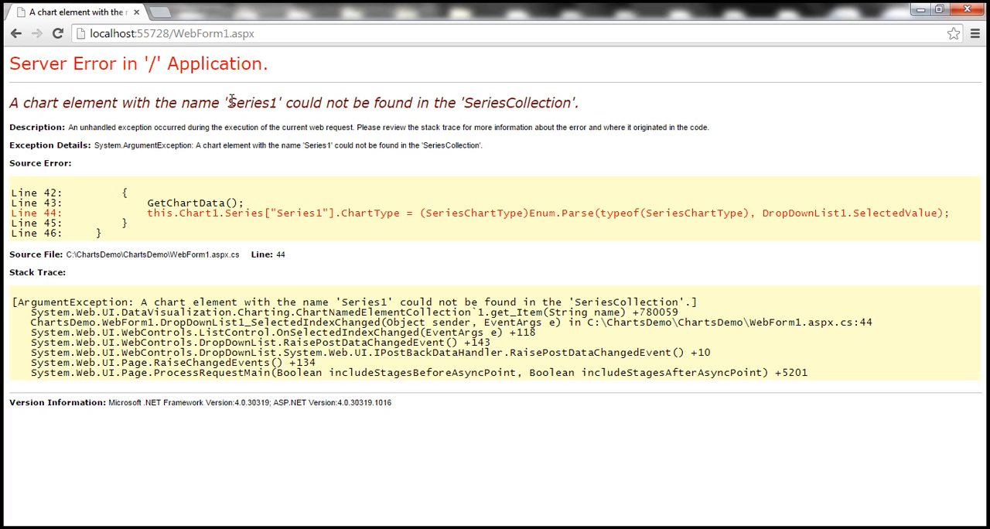
left_click_drag(434, 102, 513, 102)
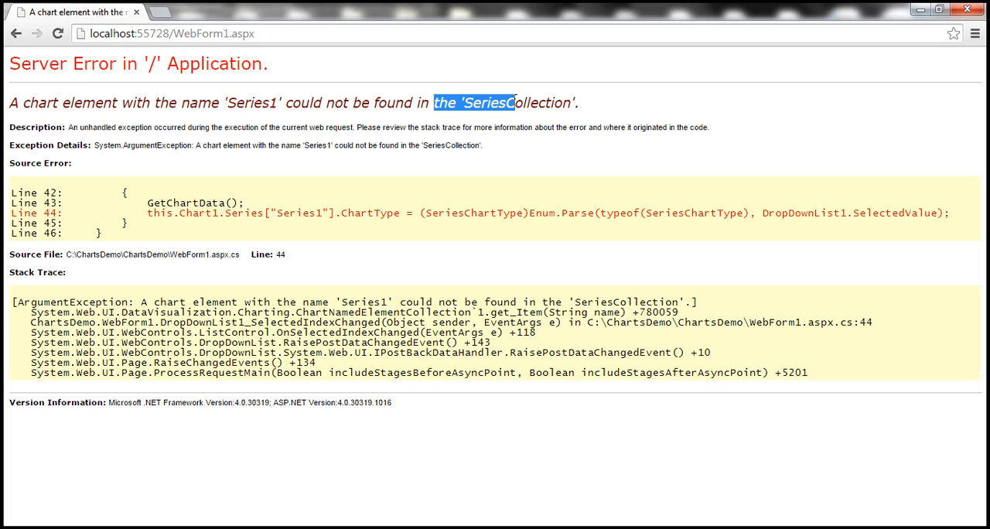
mouse_move(266, 217)
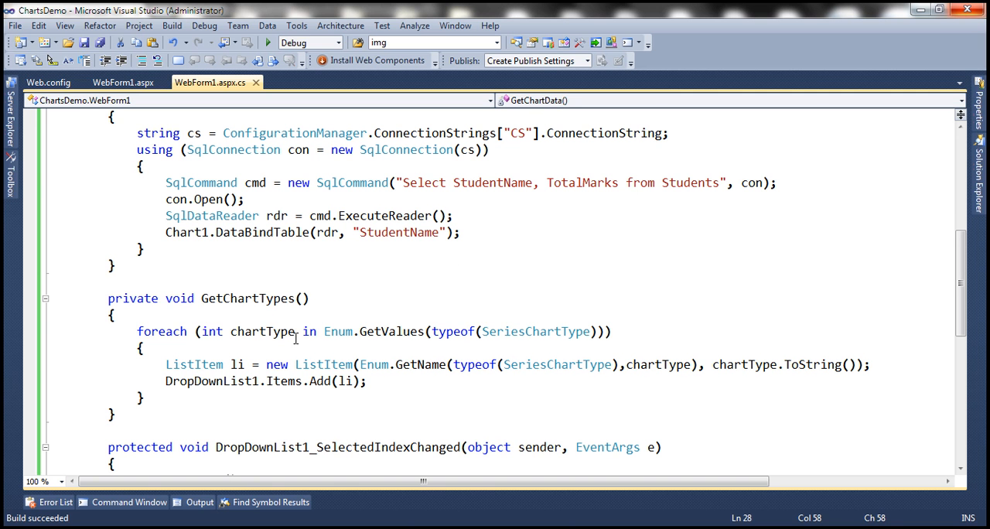
scroll("down", 3)
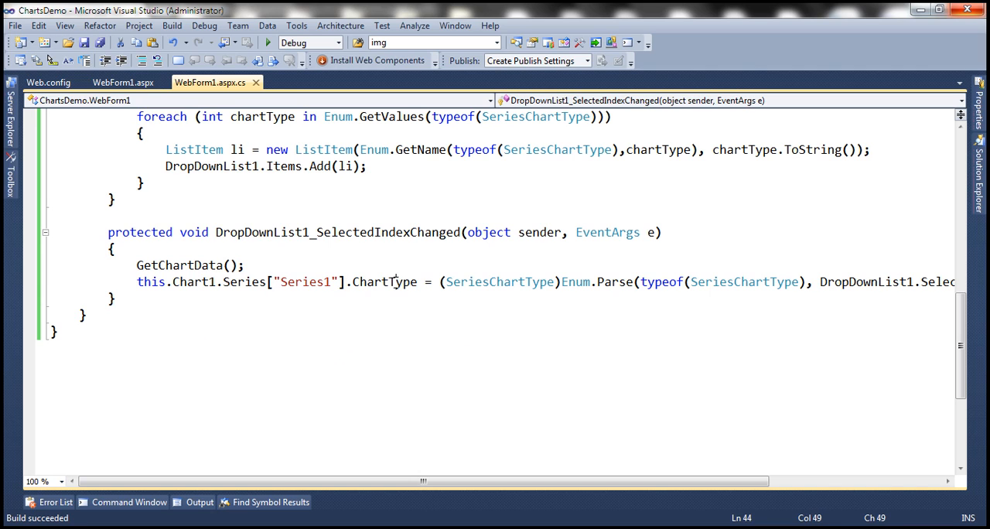
mouse_move(395, 282)
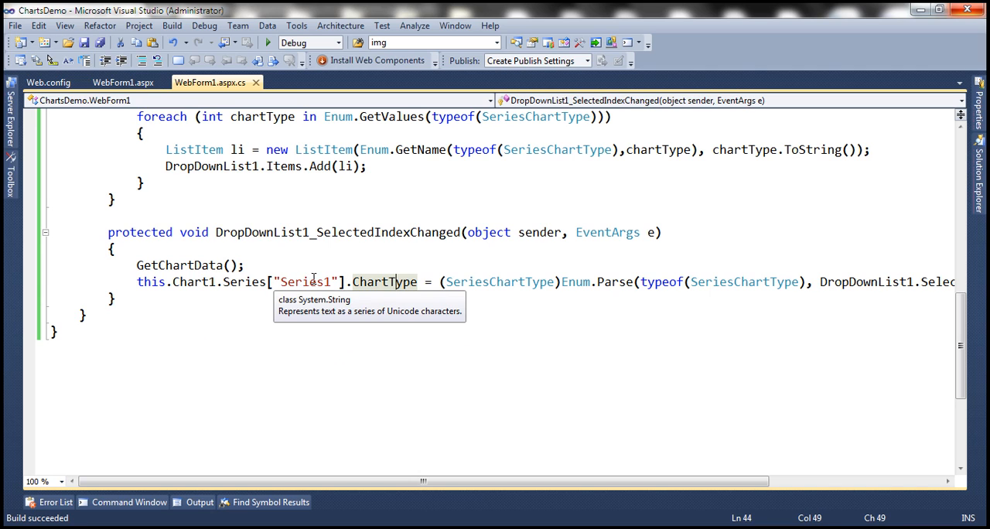
left_click(122, 82)
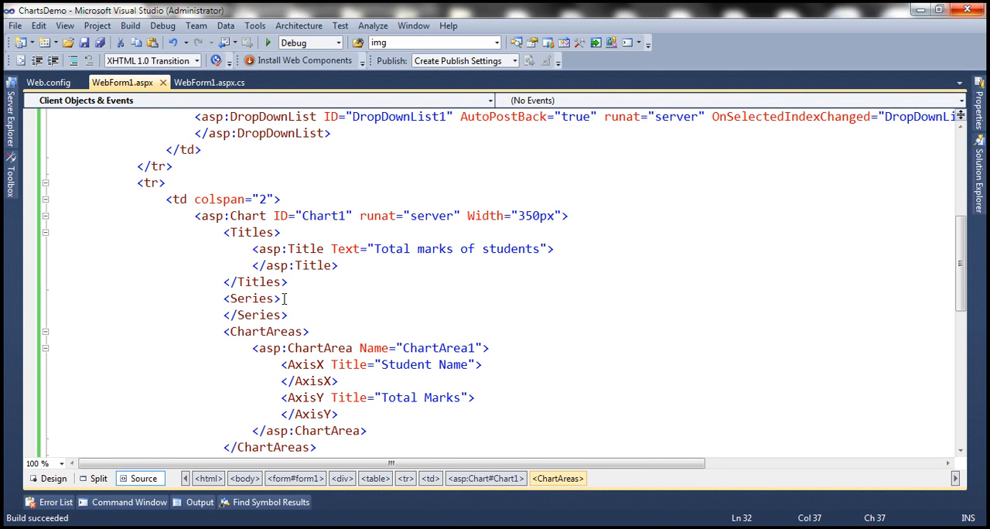
left_click(216, 82)
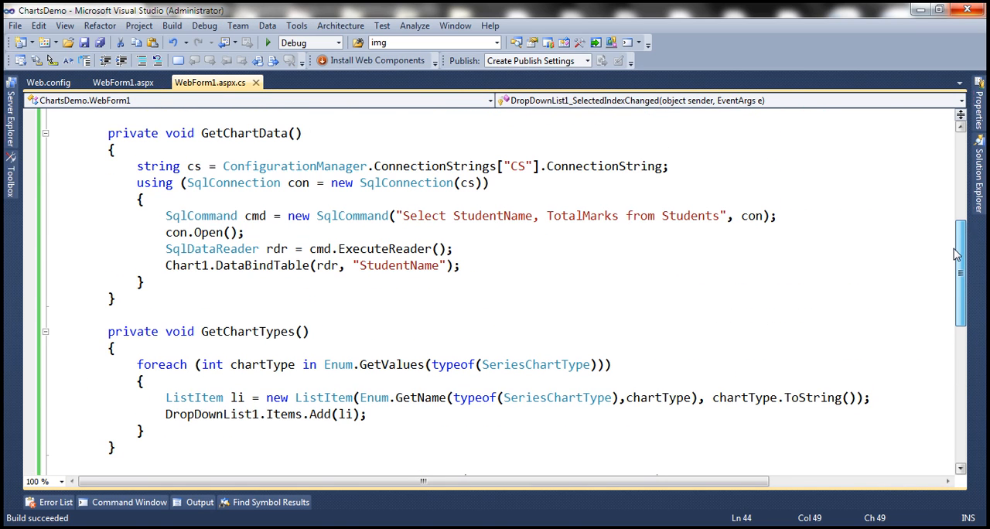
double_click(249, 266)
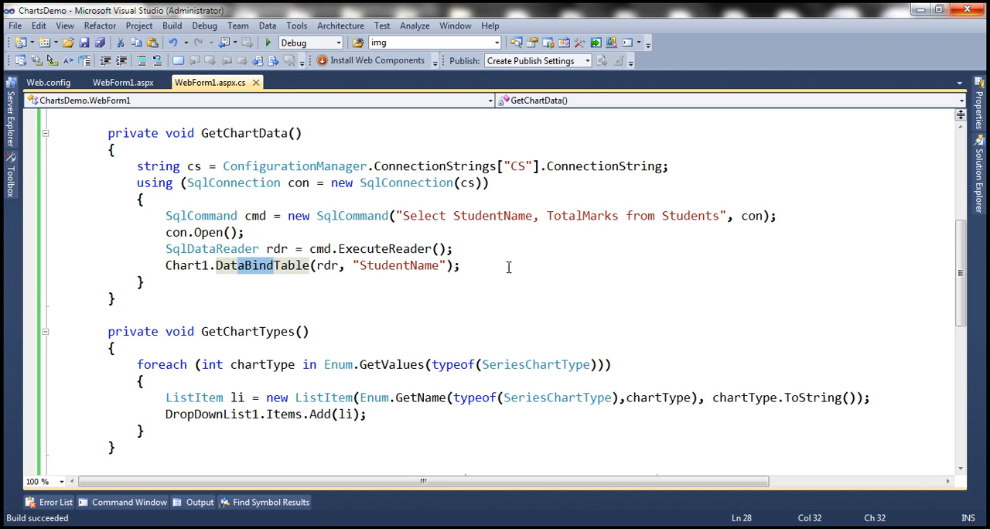
scroll("down", 3)
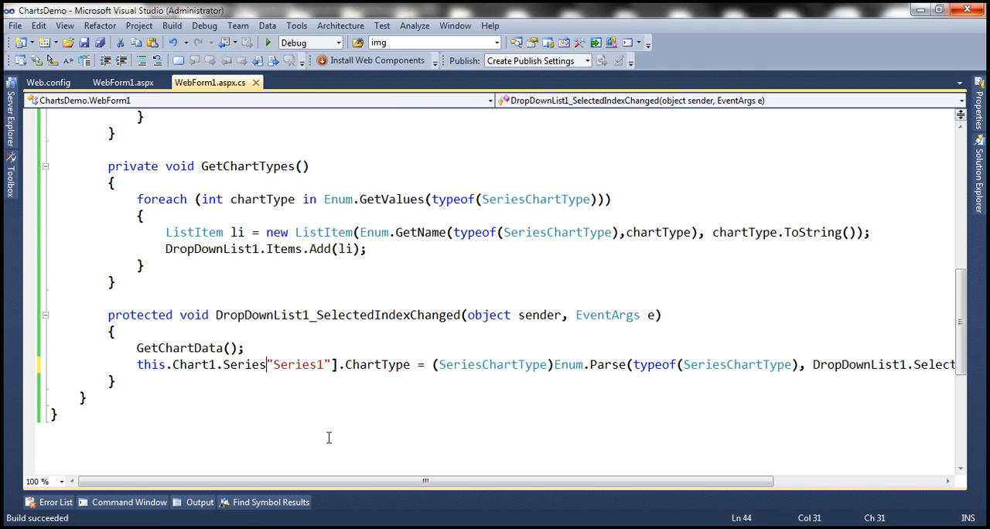
Replace Chart1.Series["Series1"] with Chart1.Series[0] in the SelectedIndexChanged handler
type("\"")
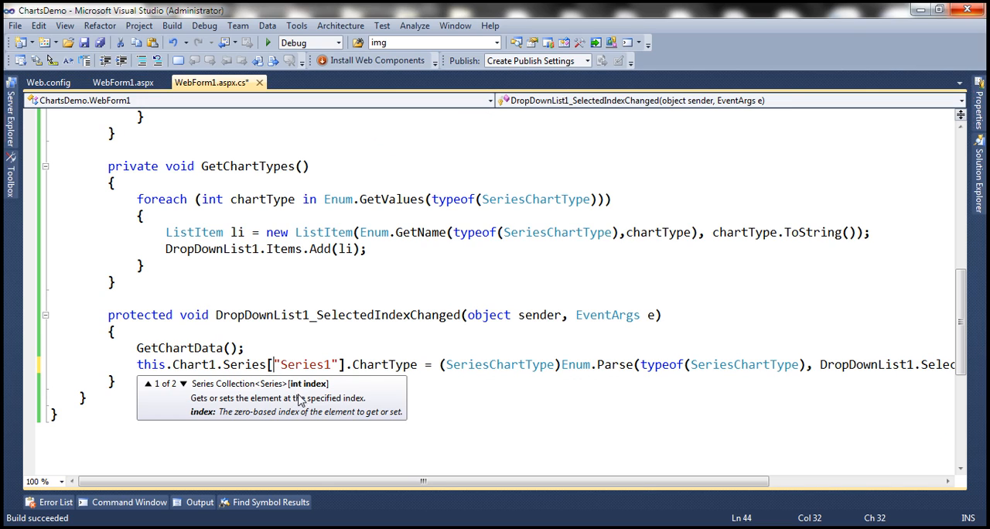
mouse_move(300, 387)
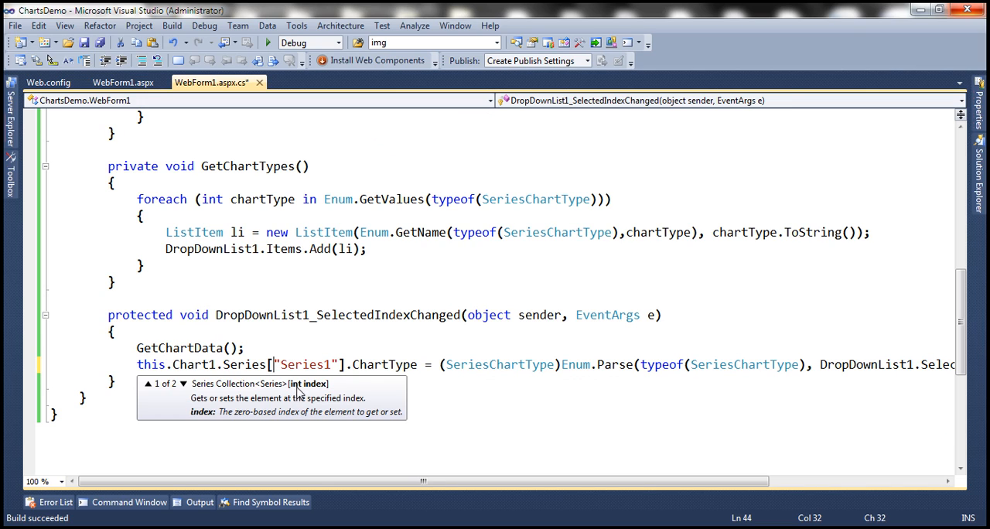
double_click(312, 365)
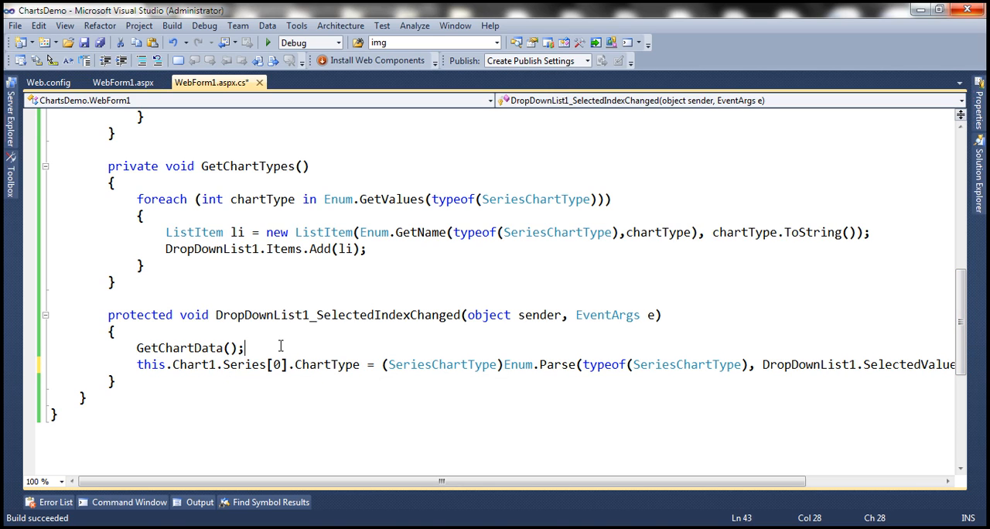
mouse_move(325, 364)
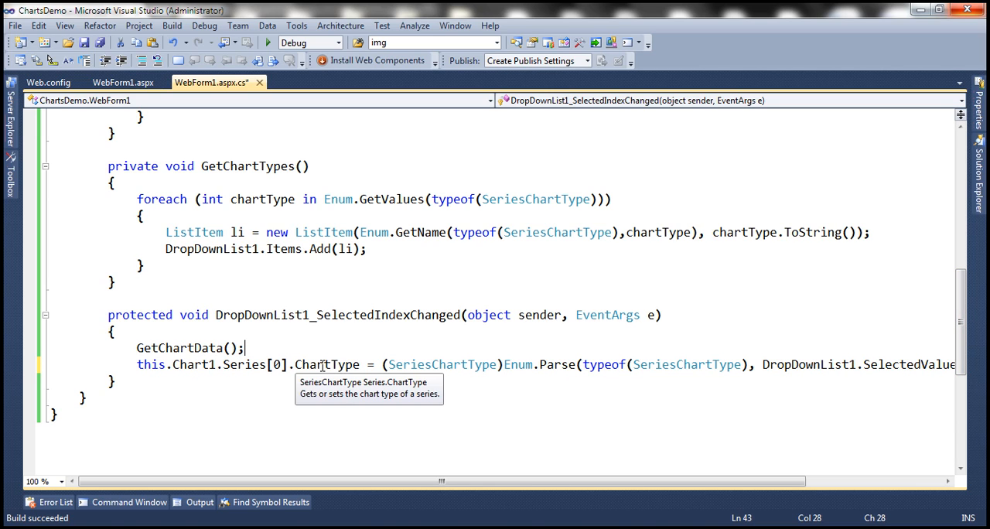
mouse_move(255, 346)
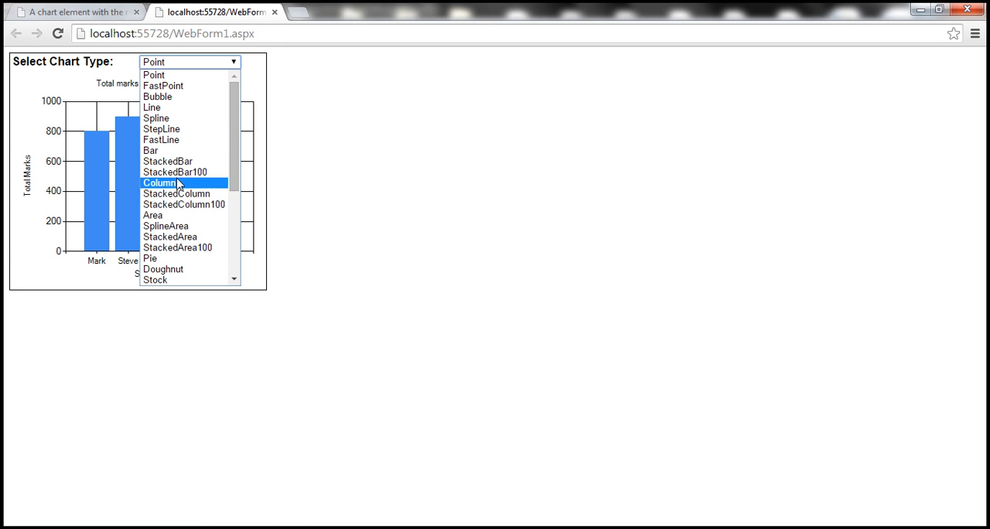
Choose Pie from the Select Chart Type dropdown so the column chart becomes a pie chart
left_click(150, 257)
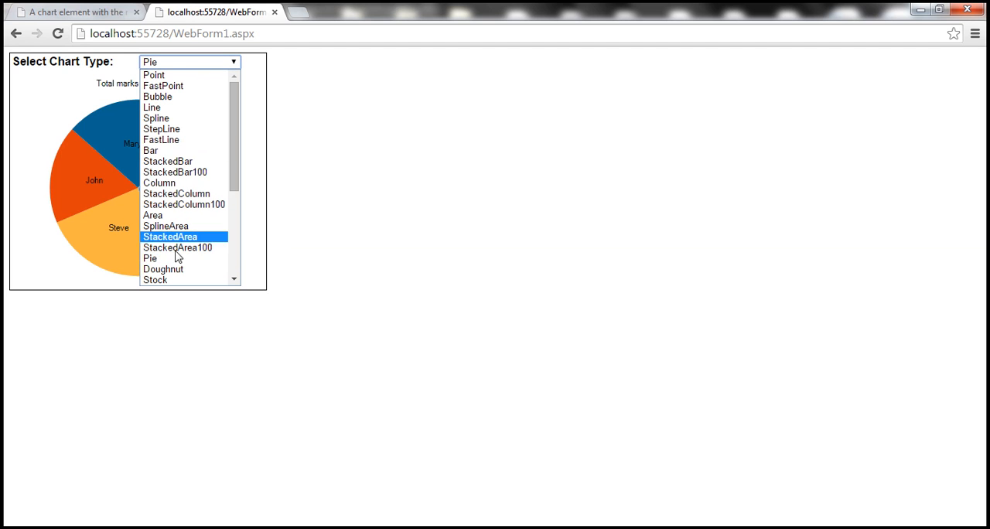
left_click(164, 269)
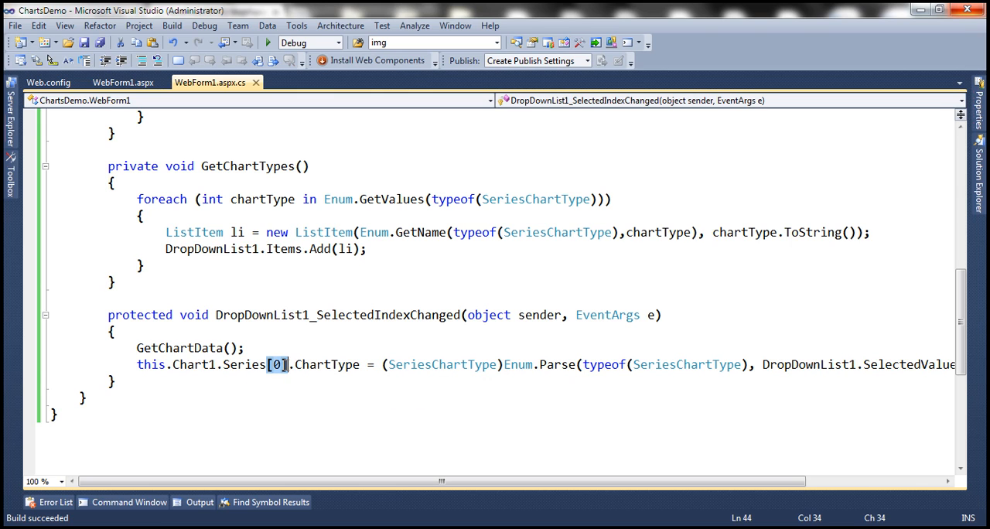
Start a FirstOrDefault access and add 'using System.Linq;' at the top of WebForm1.aspx.cs
type("fir")
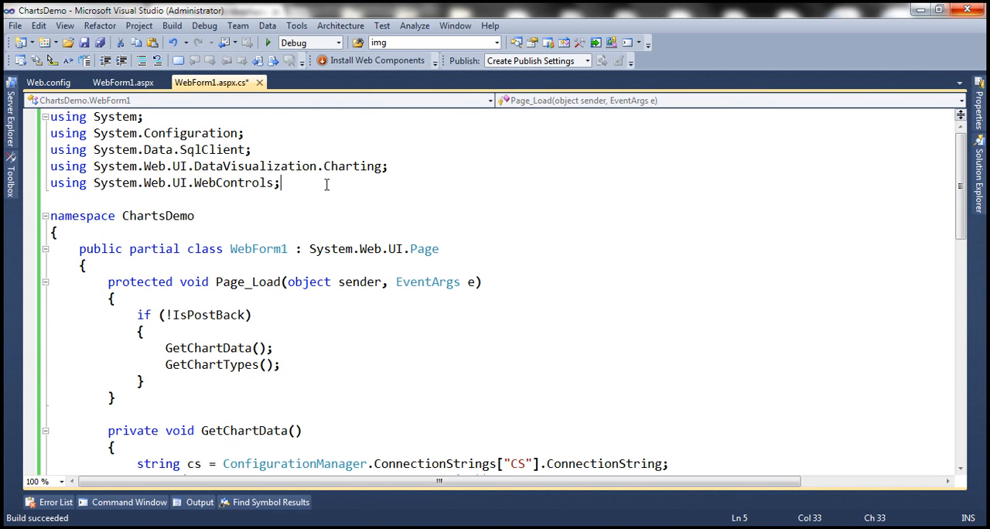
type("using System")
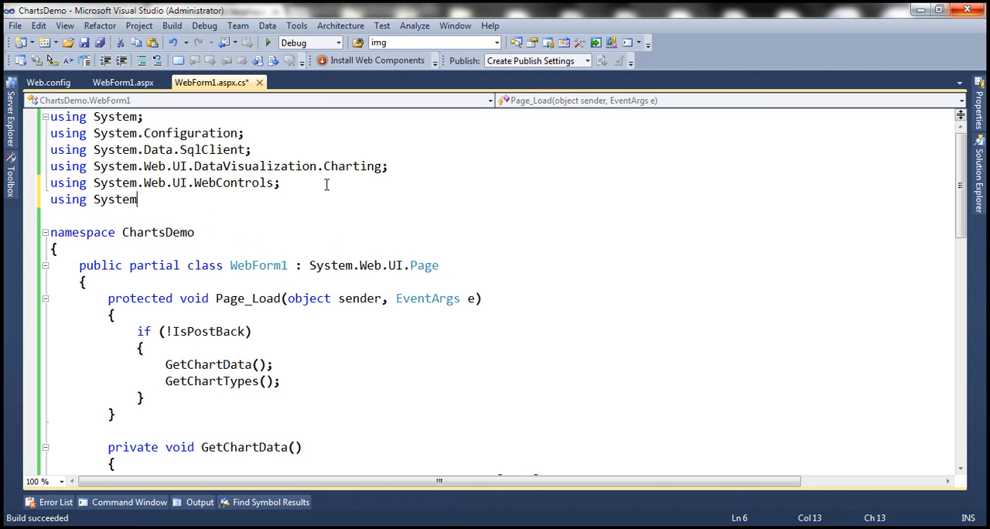
type(".Linq;")
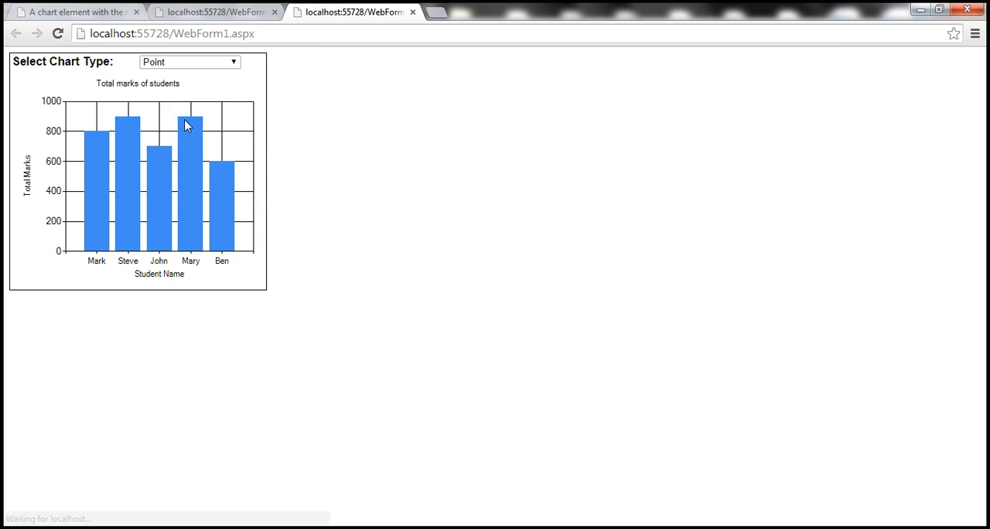
Run the page, switch the chart to Pie, then advance the slideshow to slide 4
left_click(186, 60)
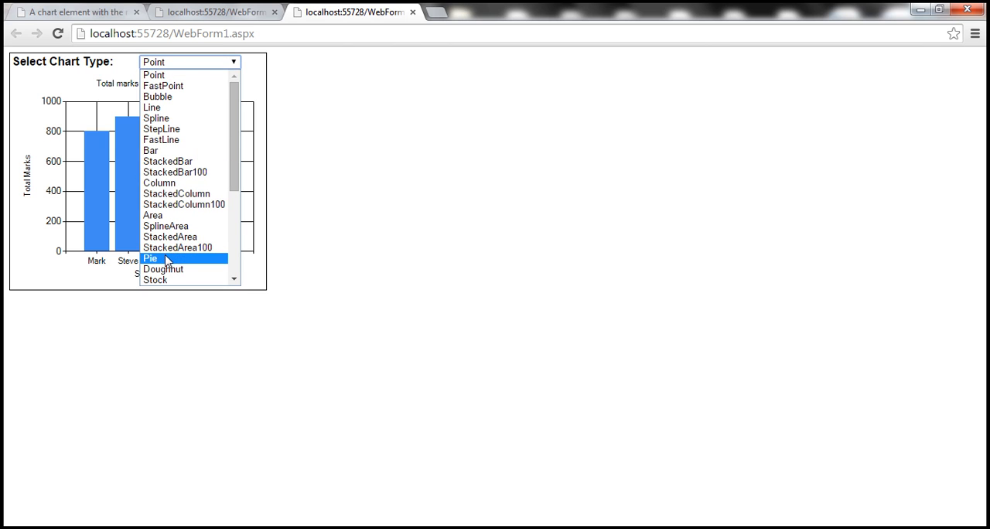
left_click(152, 256)
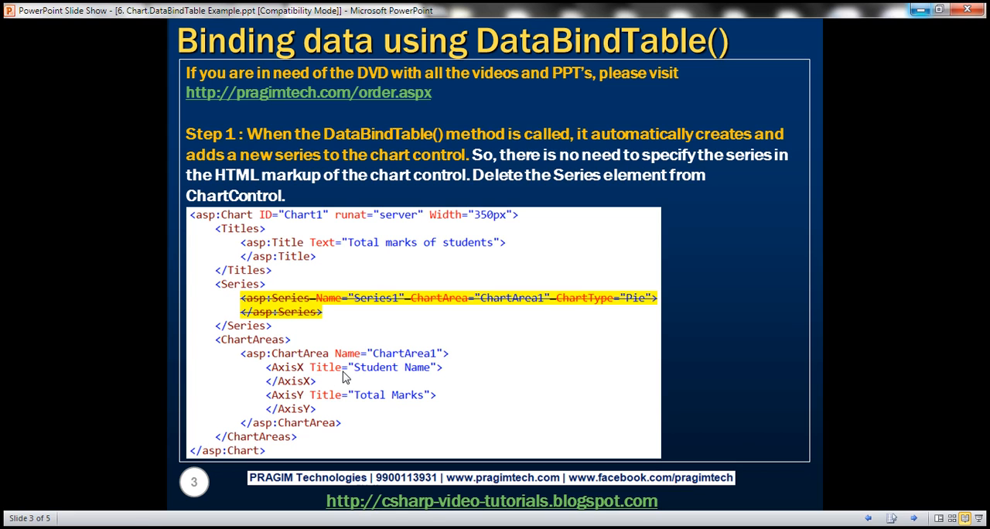
key("right")
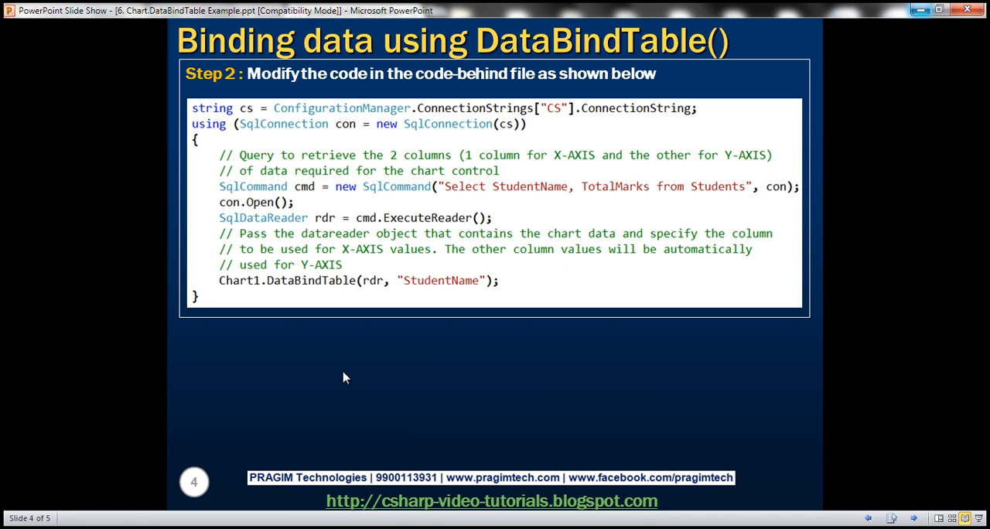